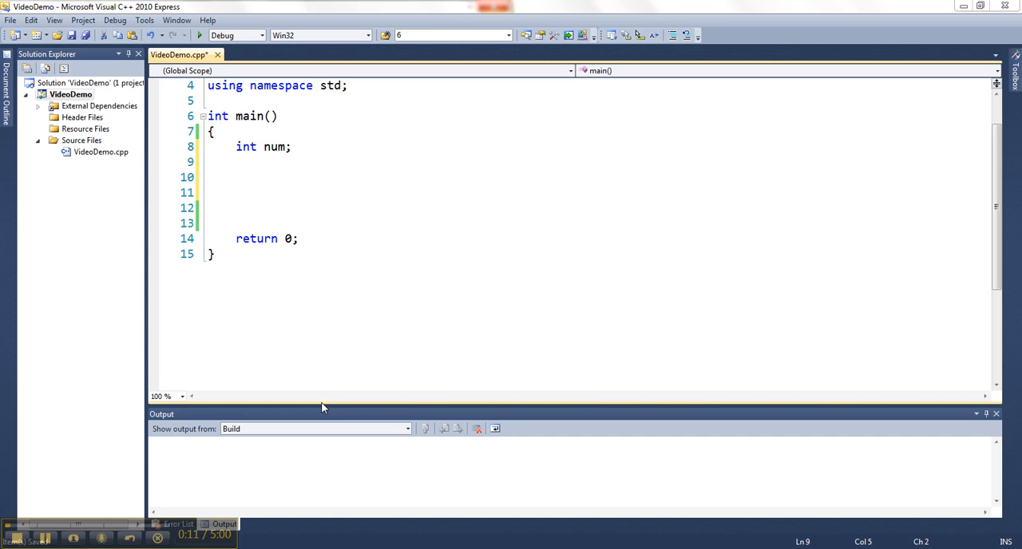
mouse_move(214, 148)
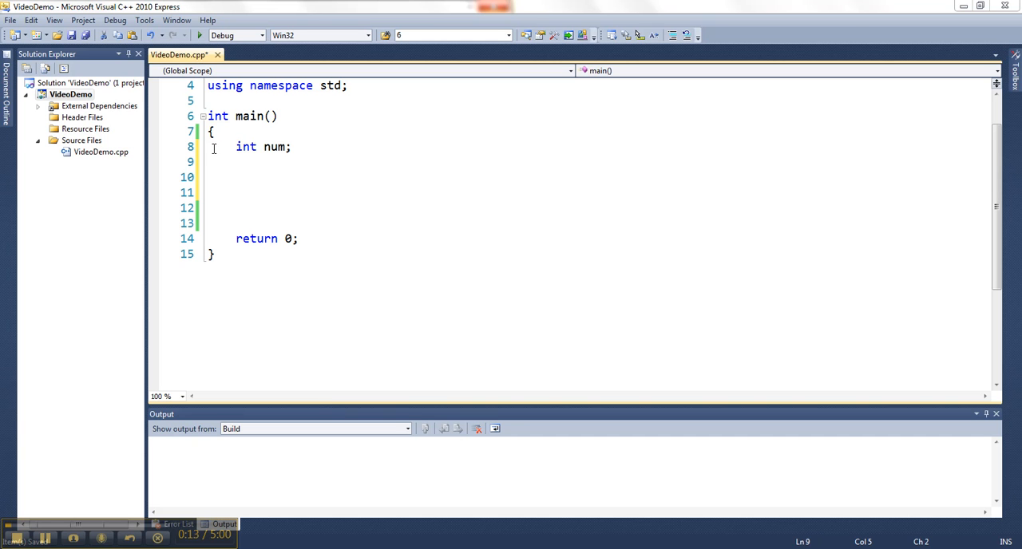
mouse_move(311, 171)
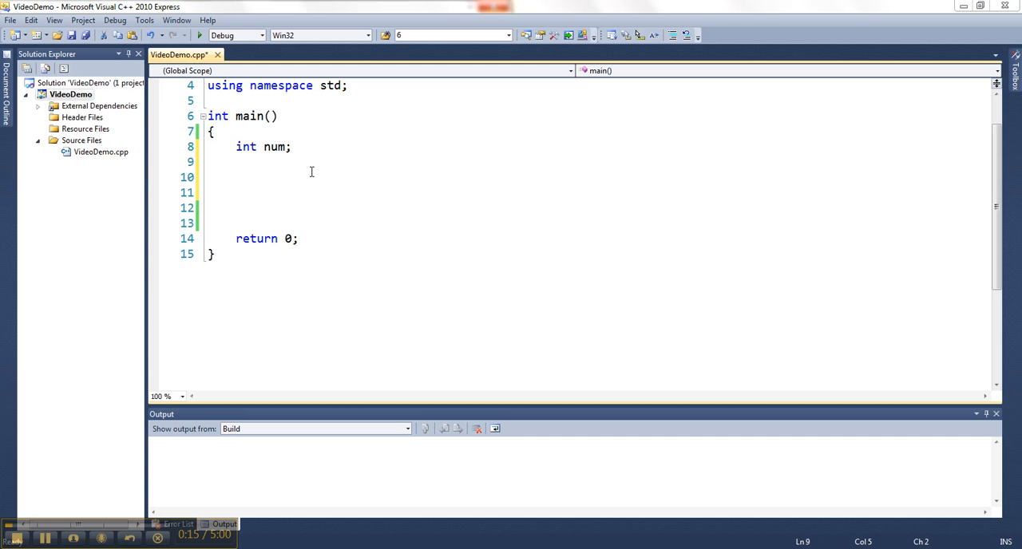
mouse_move(336, 153)
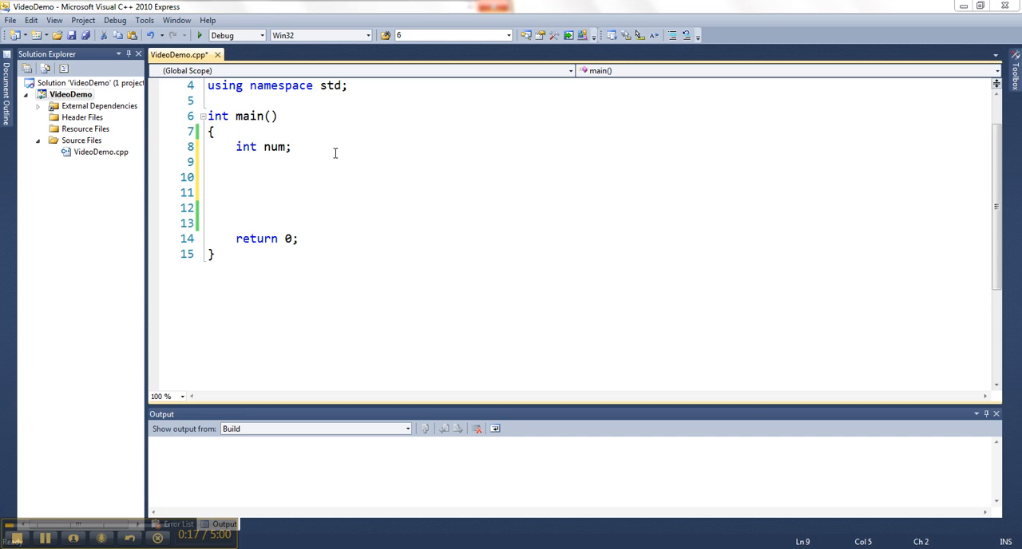
Declare int total=0; and prompt "How many daisies did you pick?".
type("int total=0;")
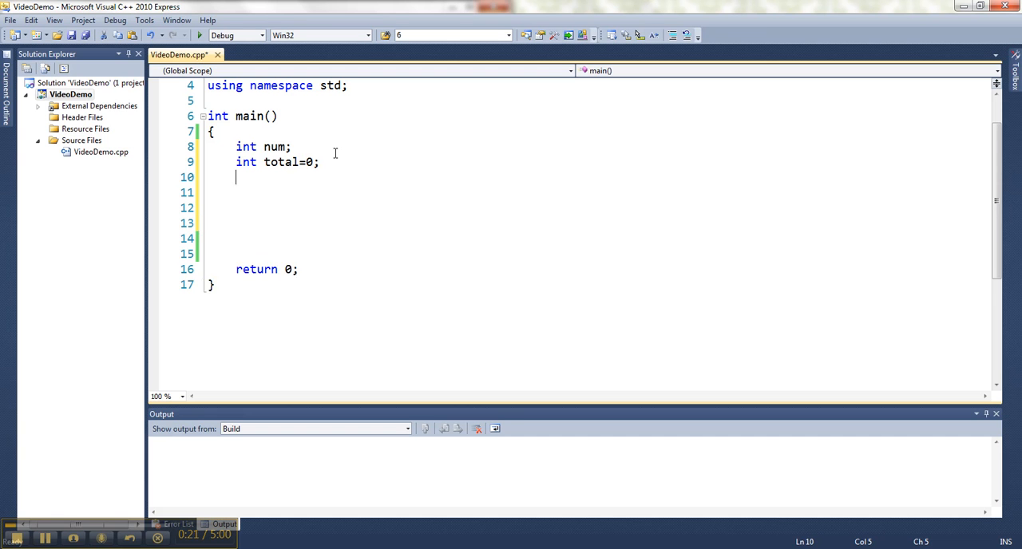
key("enter")
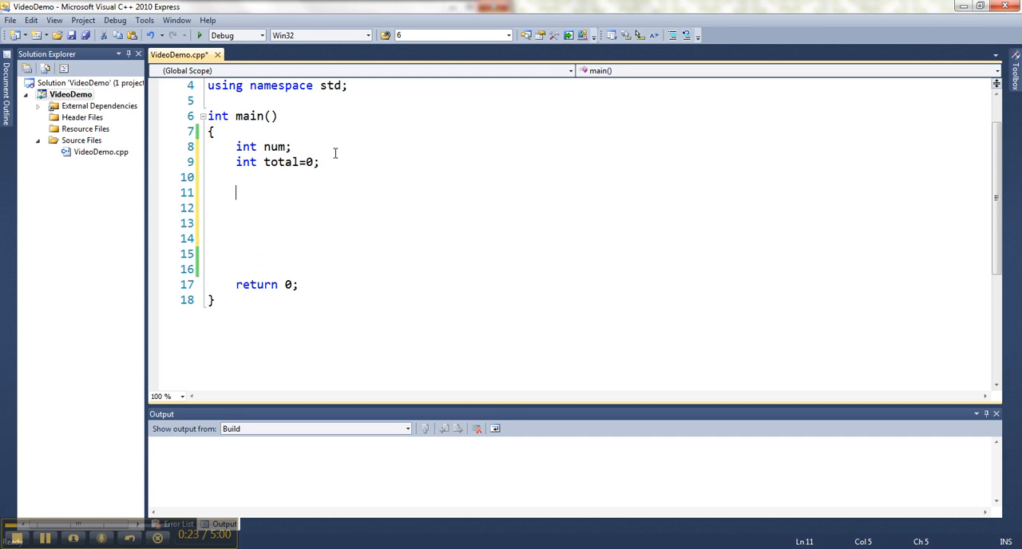
type("cout<<\"")
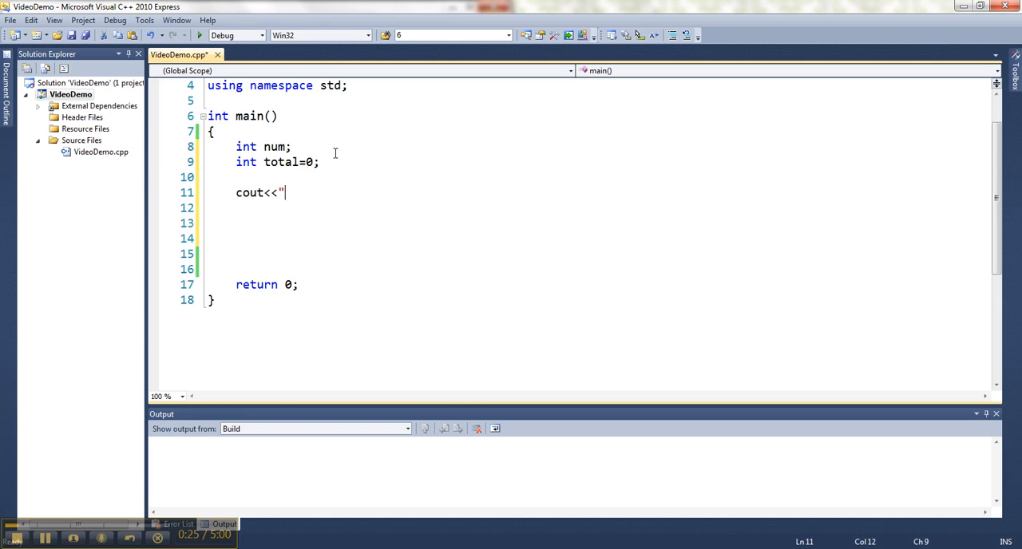
type("How m")
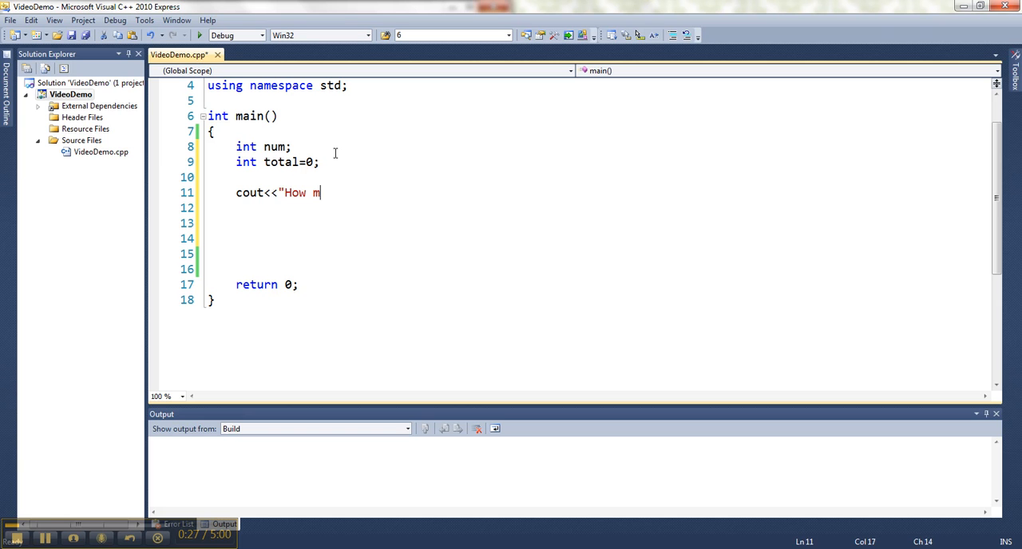
type("any daisies d")
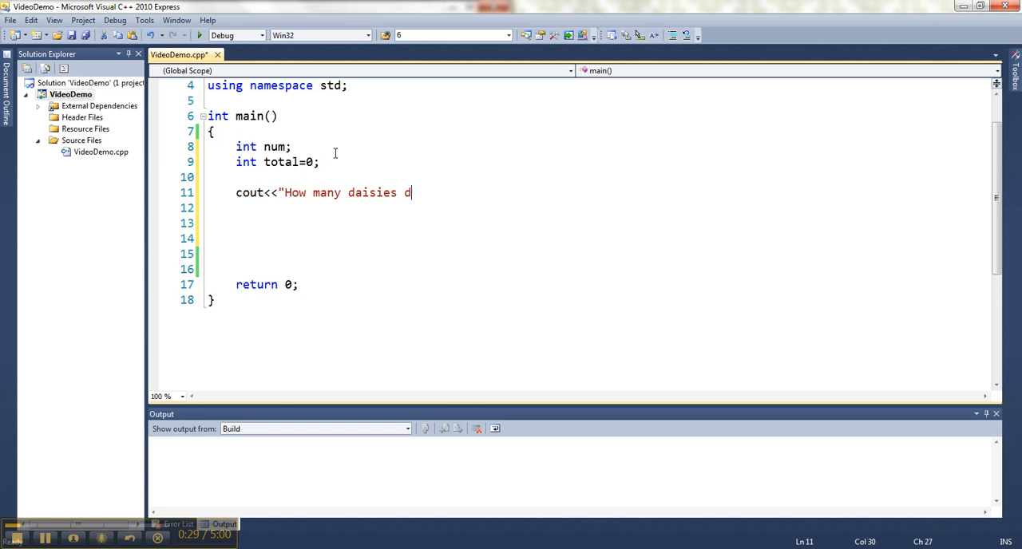
type("id you pick?\";")
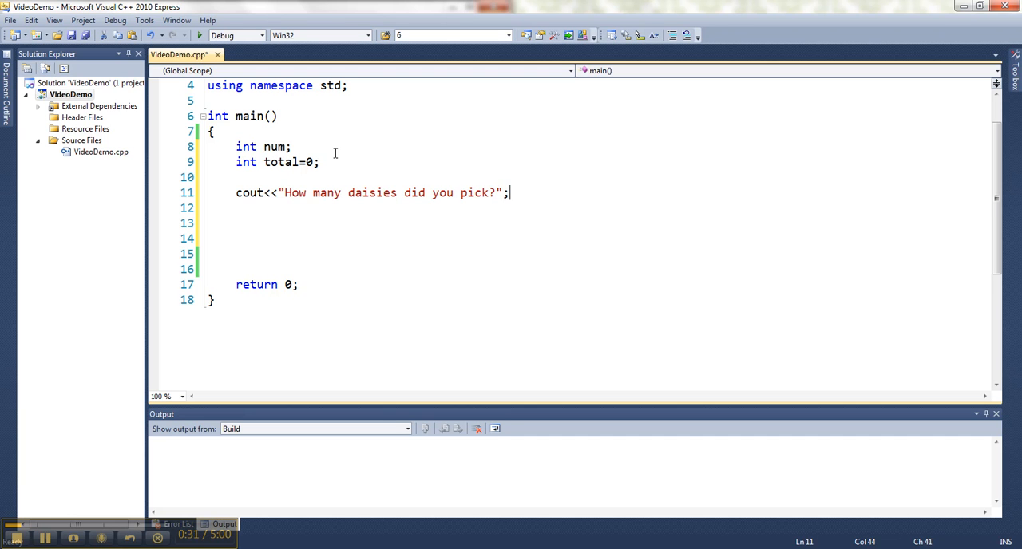
Read the daisy count with cin>>num; and accumulate it via total=total+num;.
type("cin>>num;")
type("total")
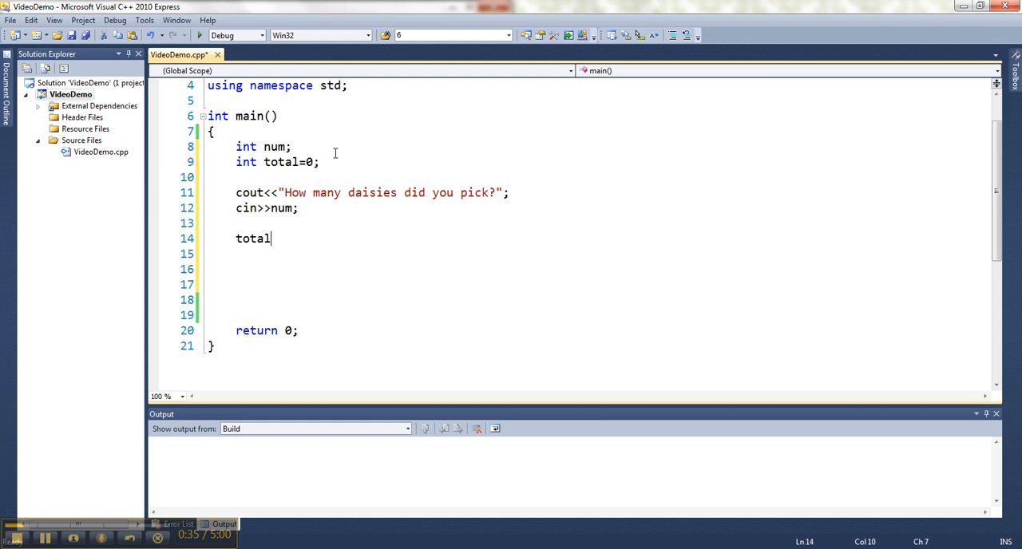
type("+=num")
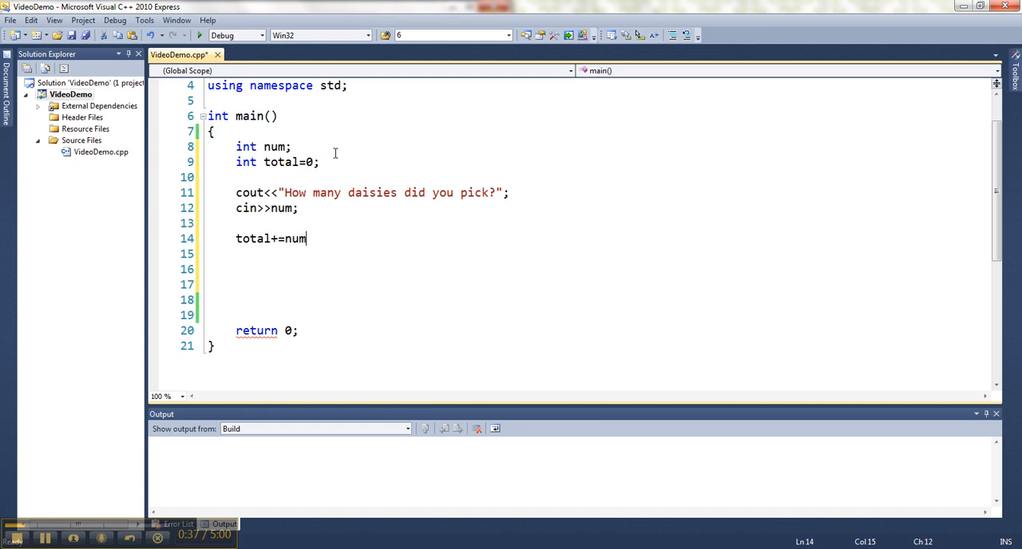
key("BackSpace")
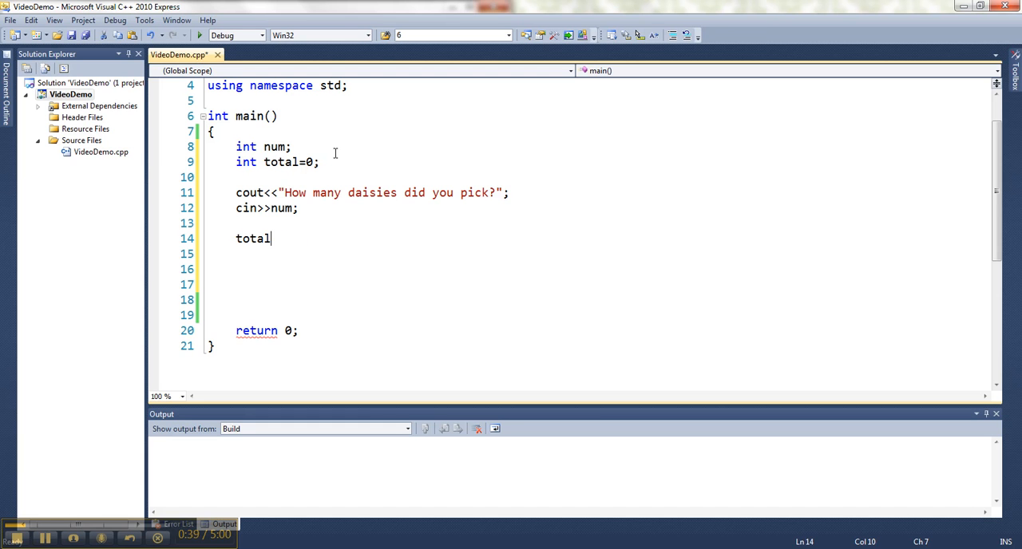
type("=total+")
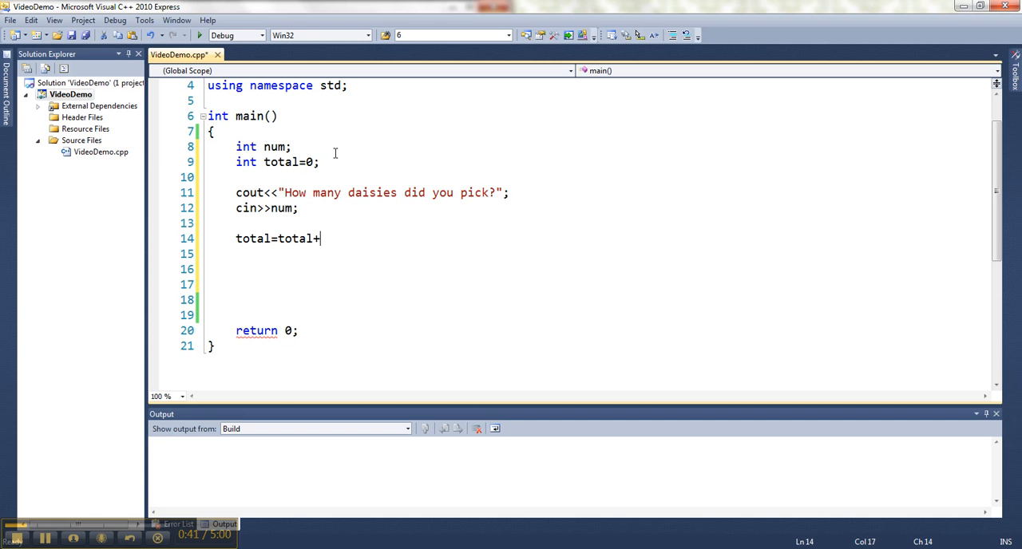
type("num;")
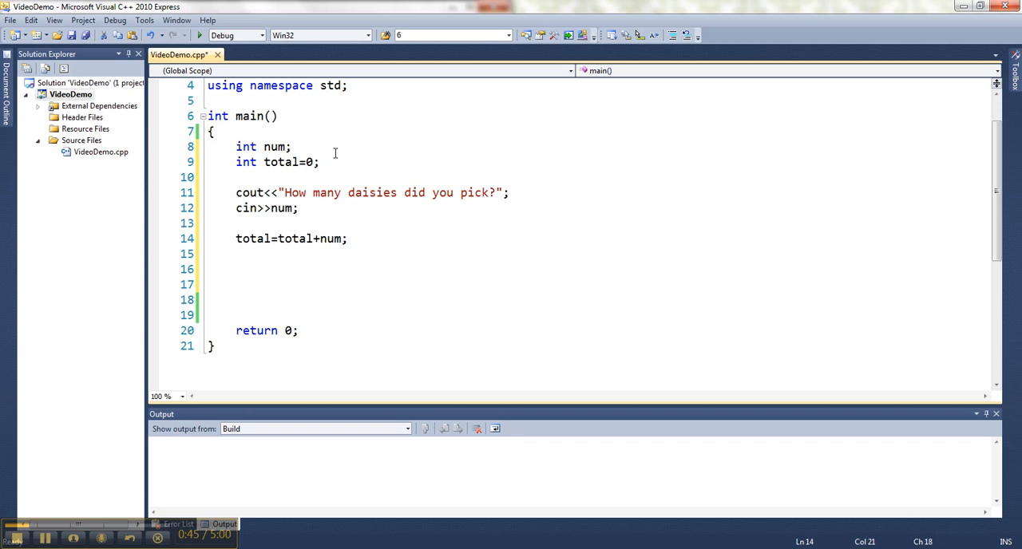
key("enter")
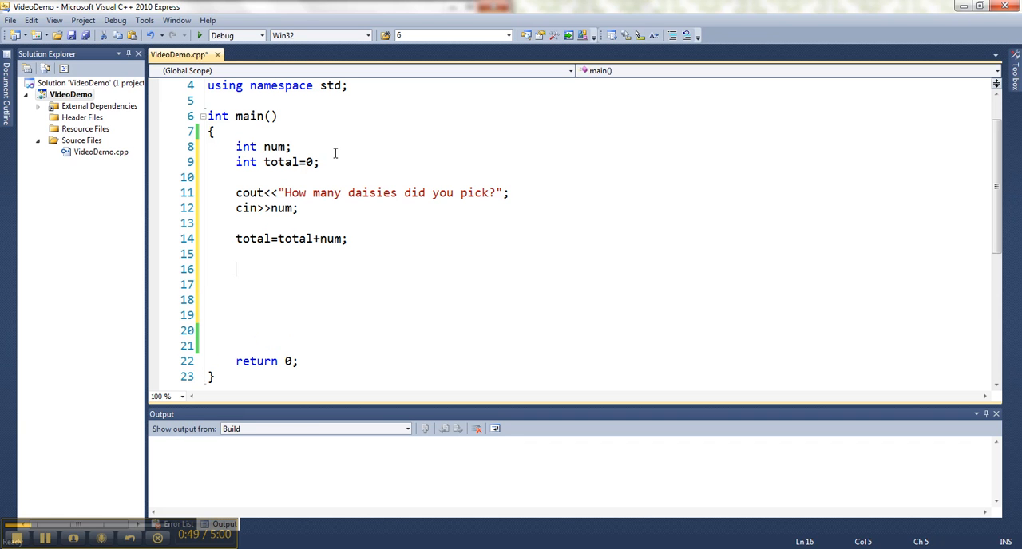
Prompt "How many roses did you pick?", read num, and add it with total+=num;.
type("cout<<\"How many roses did you")
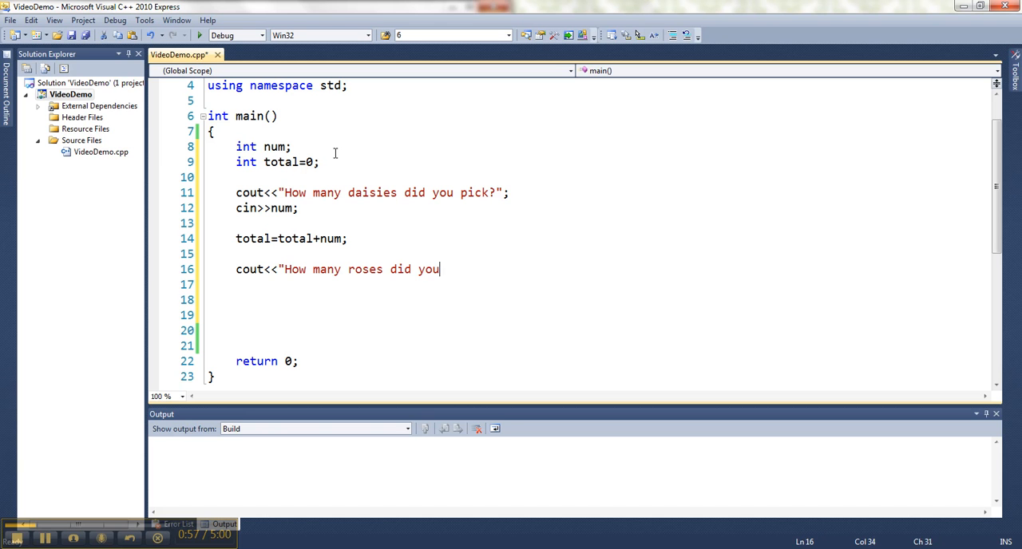
type("pick?\";")
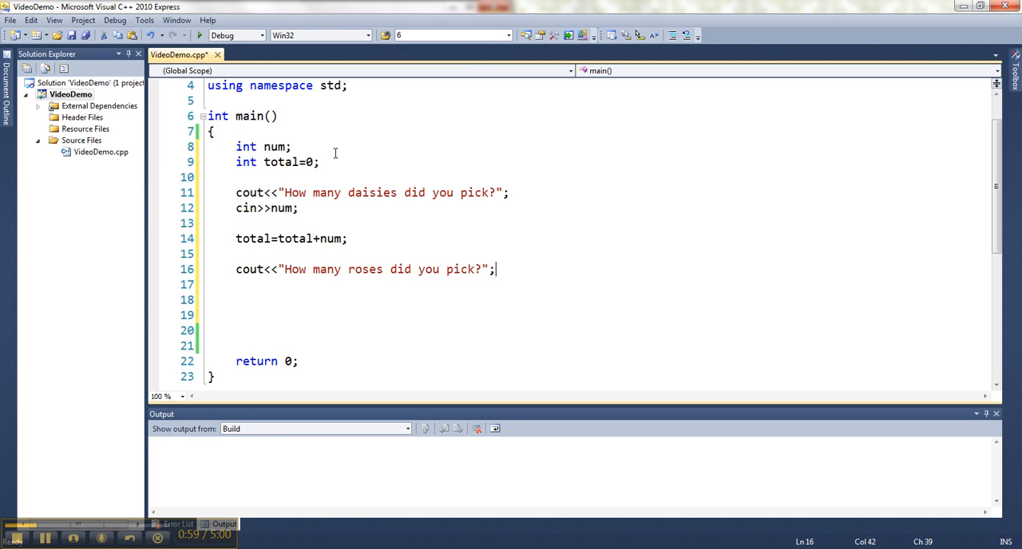
type("cin>>")
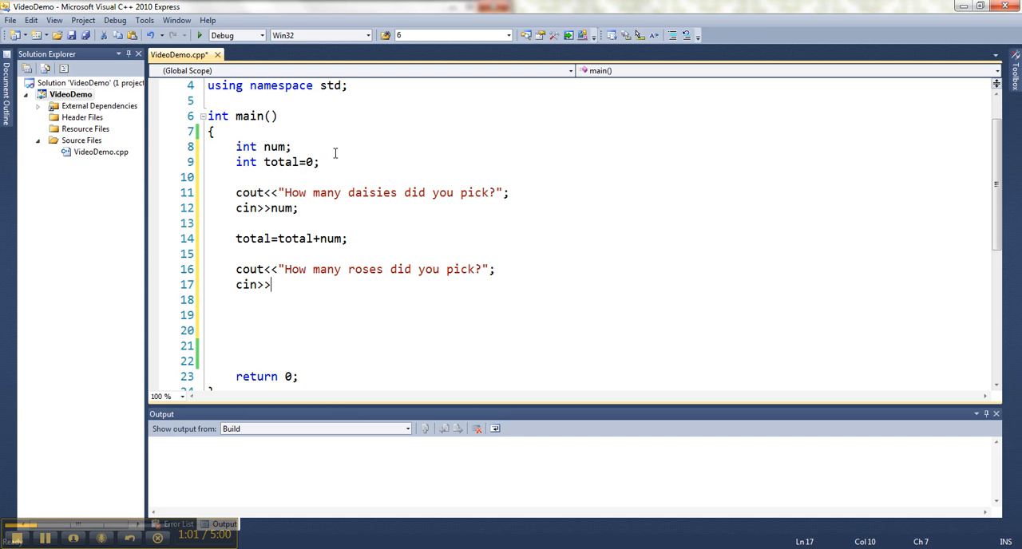
type("num;")
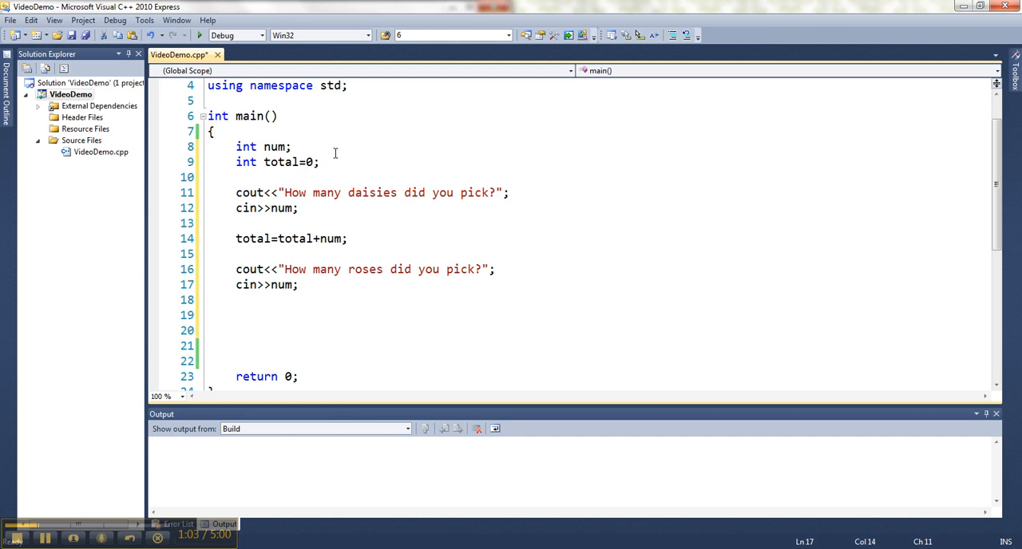
type("total+")
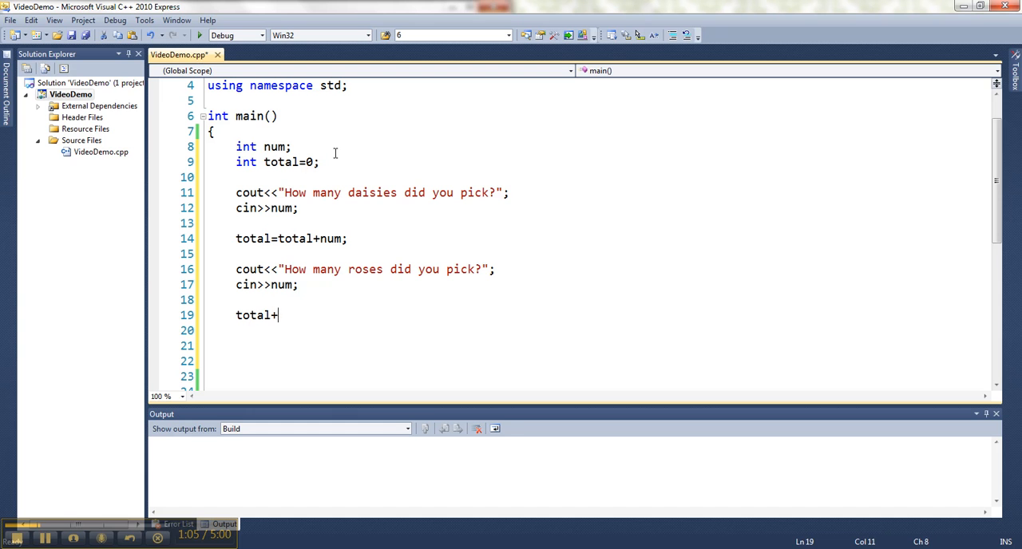
type("=num;")
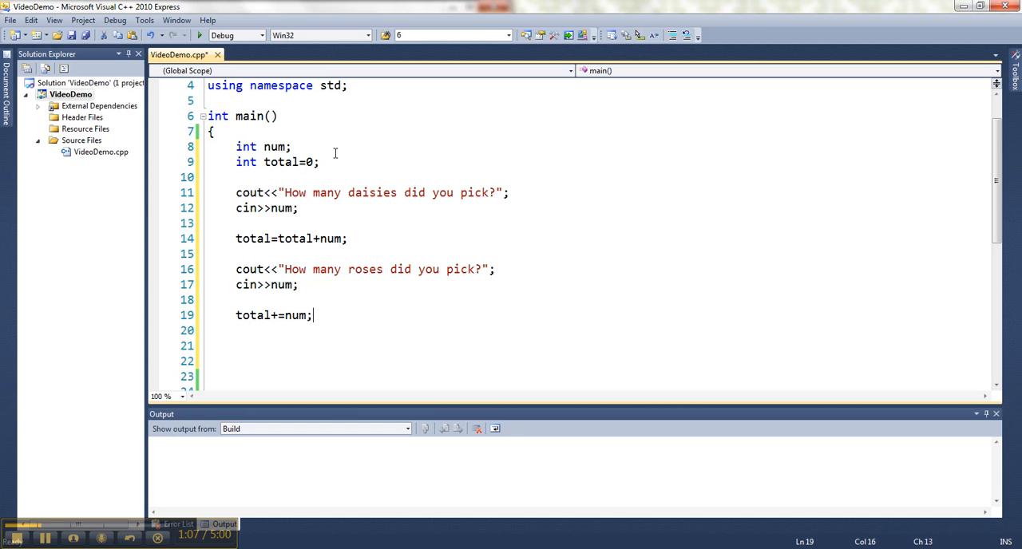
Prompt "How many snapdragons did you pick?", read num, and add it with total+=num;.
type("cout<<")
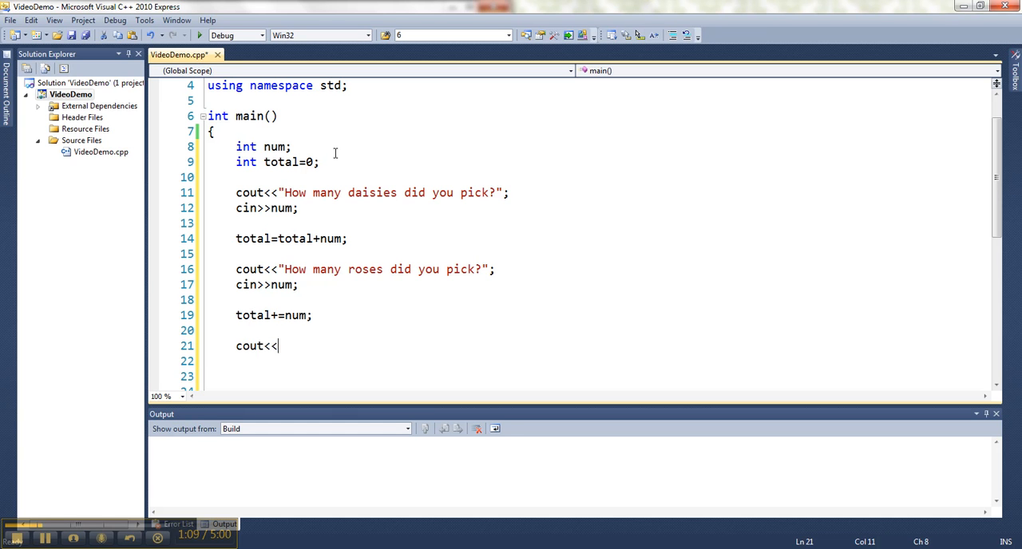
type("\"How many")
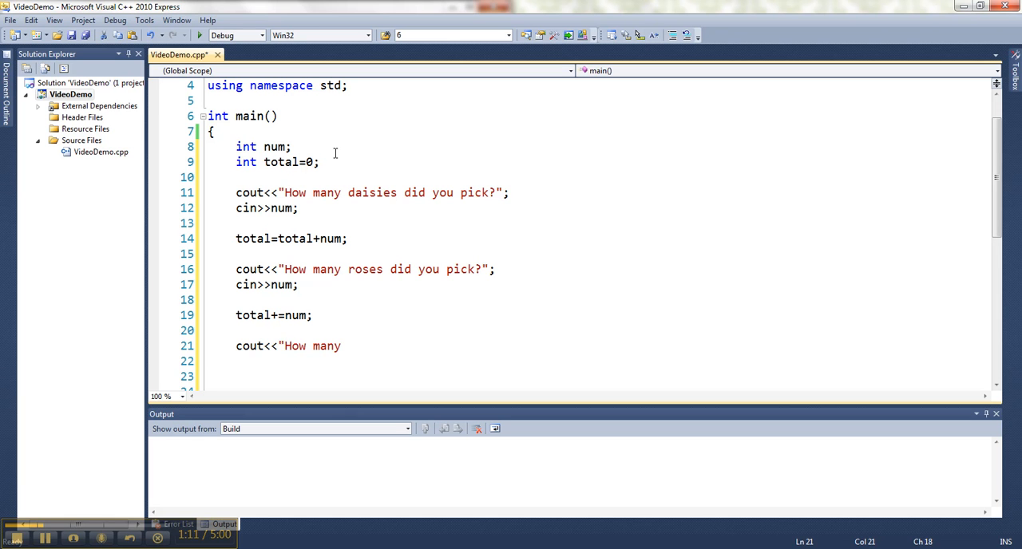
type("snap")
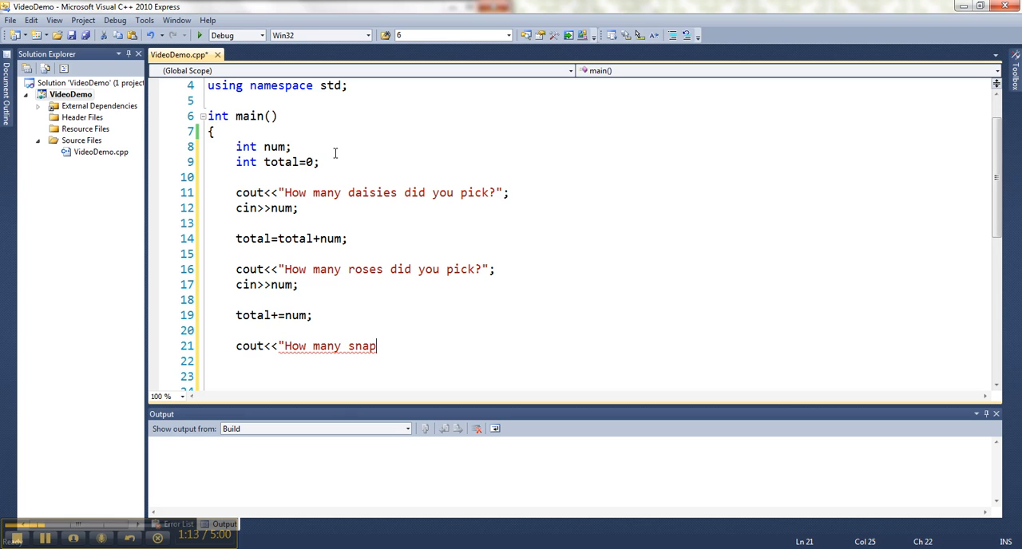
type("dragons")
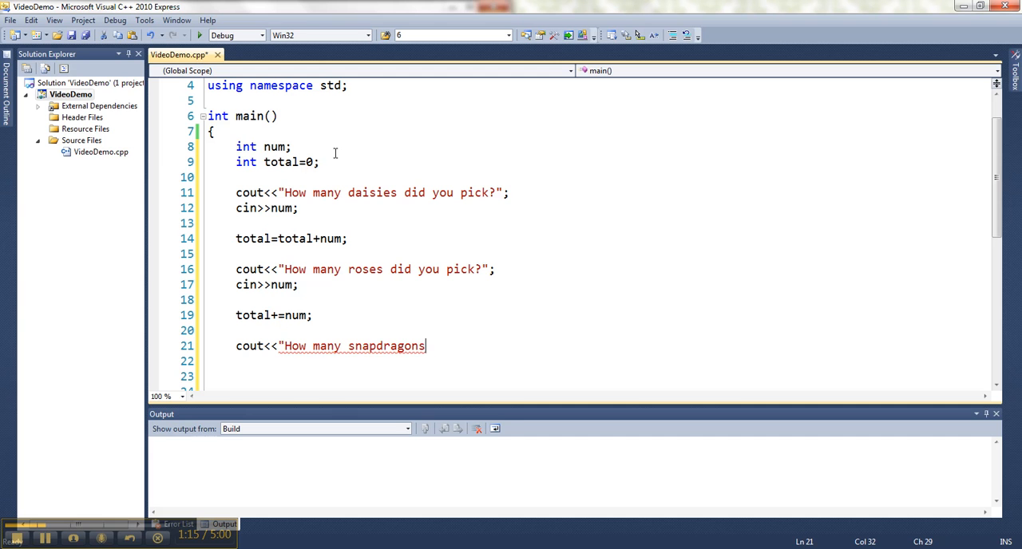
type("did you p")
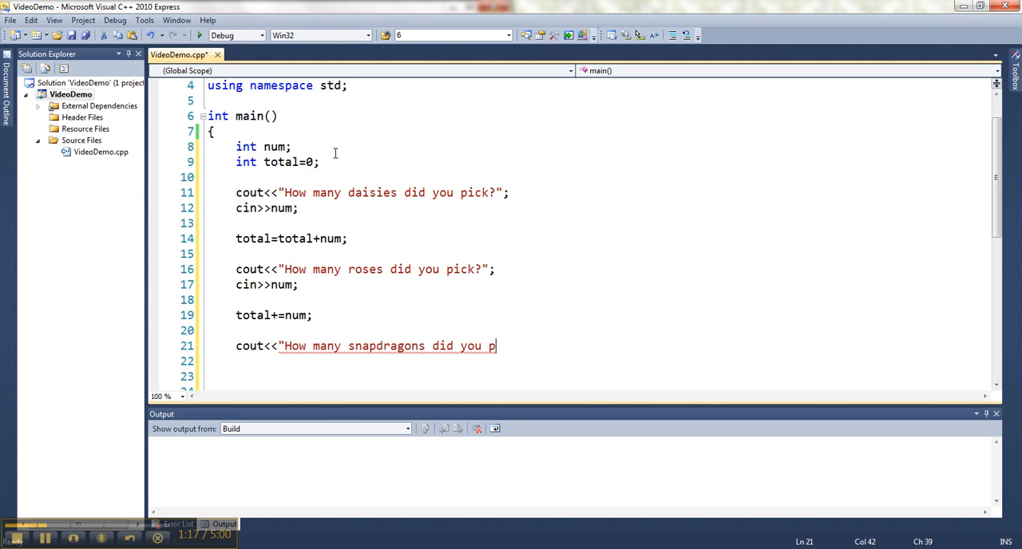
type("ick?\";")
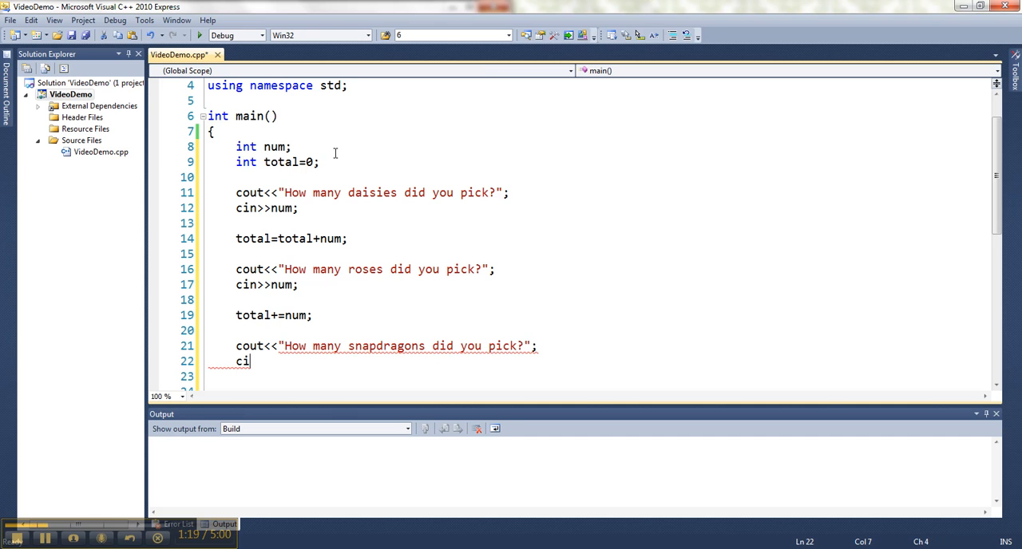
type("n>>num")
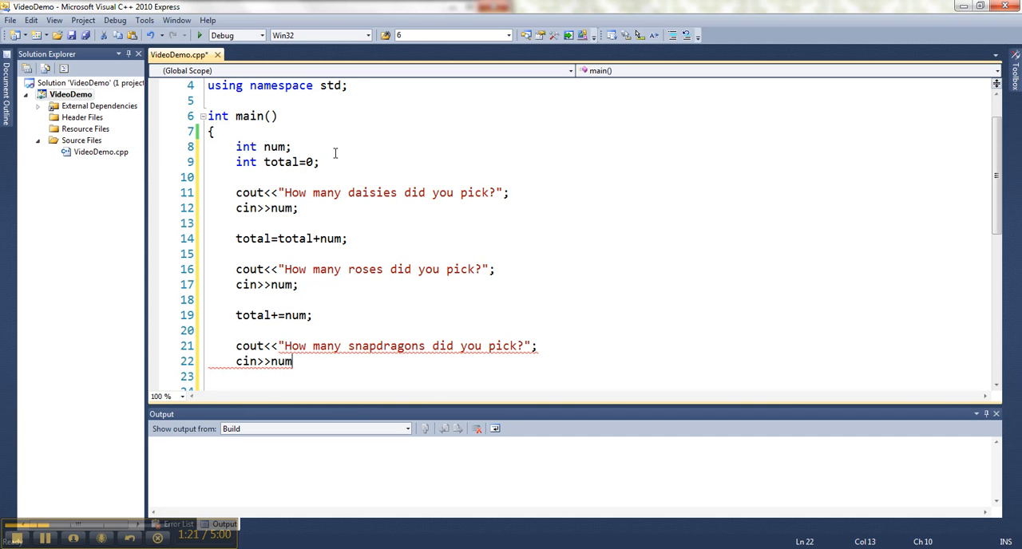
type("total+=nu")
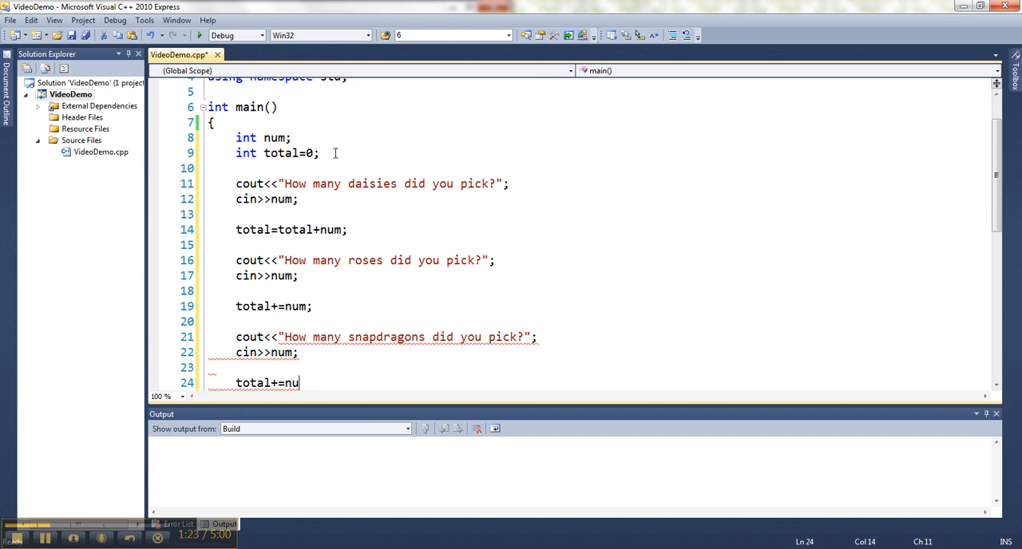
type("m;")
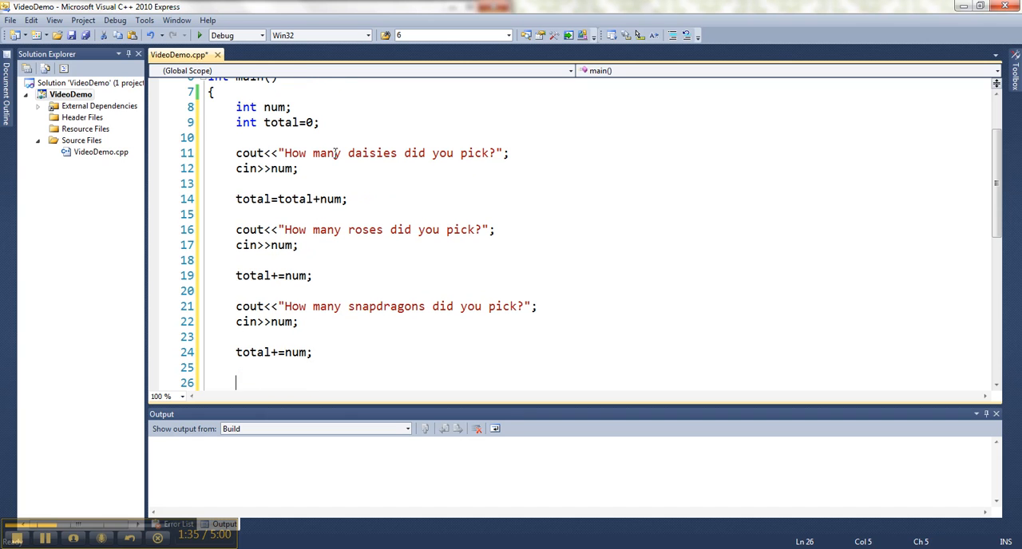
Print "You picked " followed by total and " flowers today." with cout.
type("cout<<\"You")
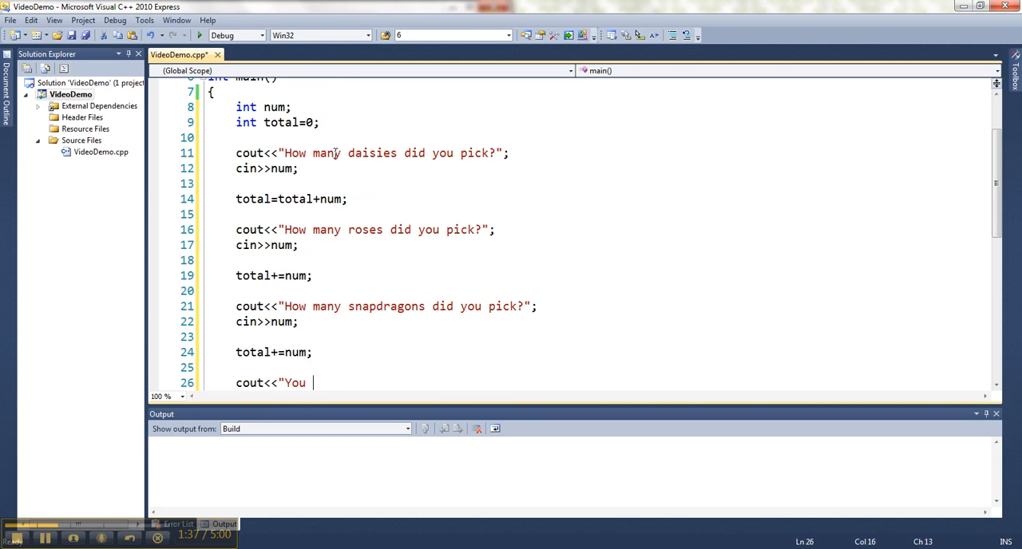
type("picked \"<<total")
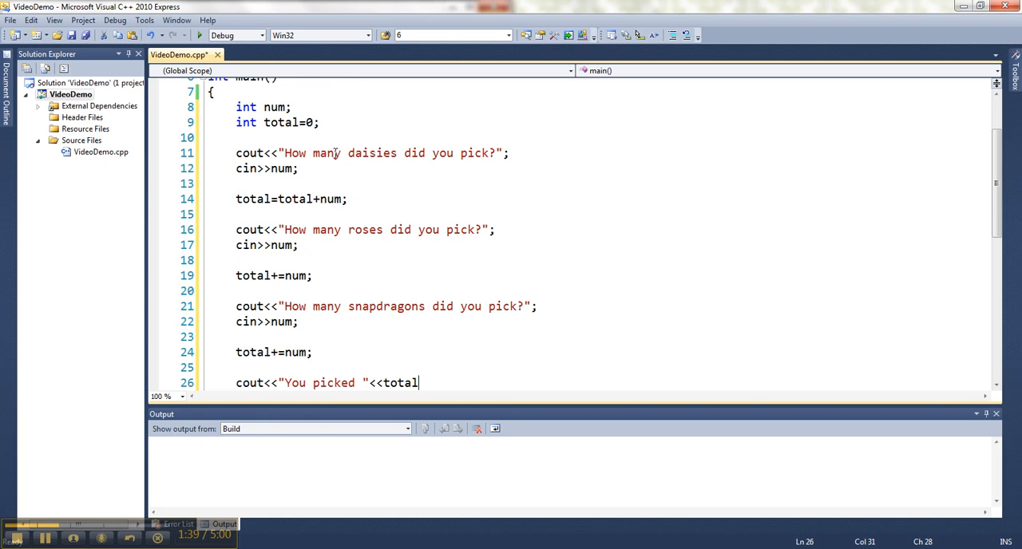
type("<<\" flowers today.\";")
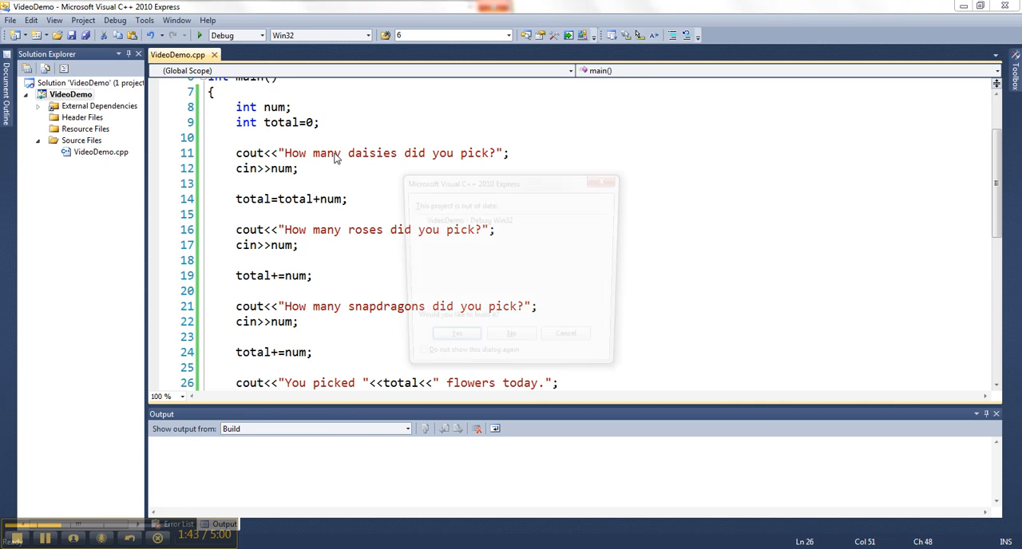
Build the VideoDemo project, answer 3 daisies and 5 roses in the console, then return to the code.
left_click(455, 333)
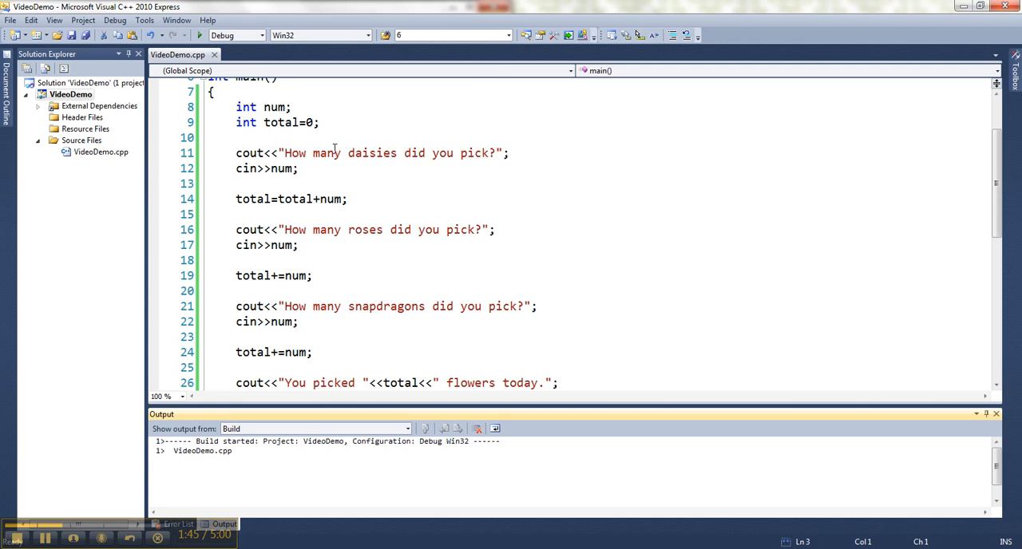
left_click(200, 35)
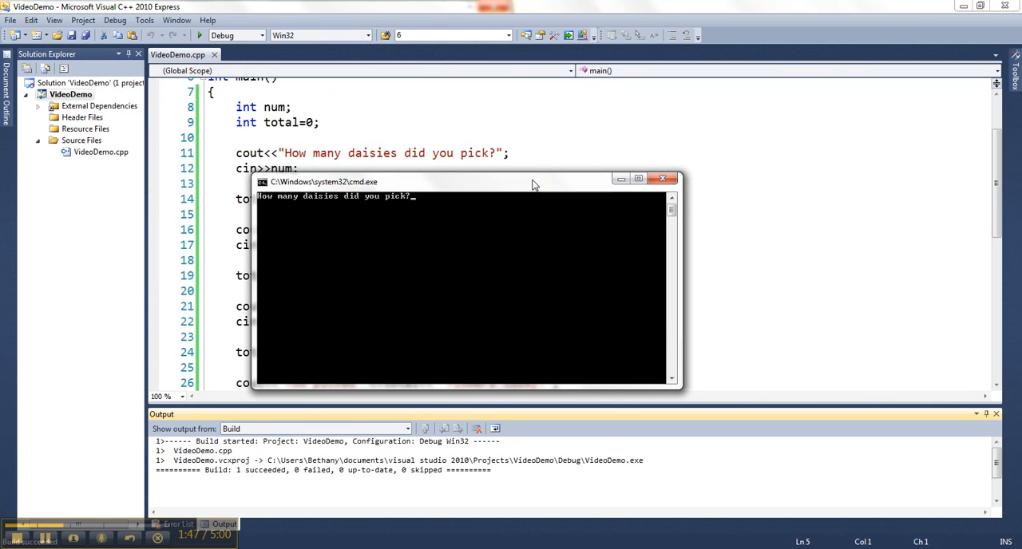
type("3")
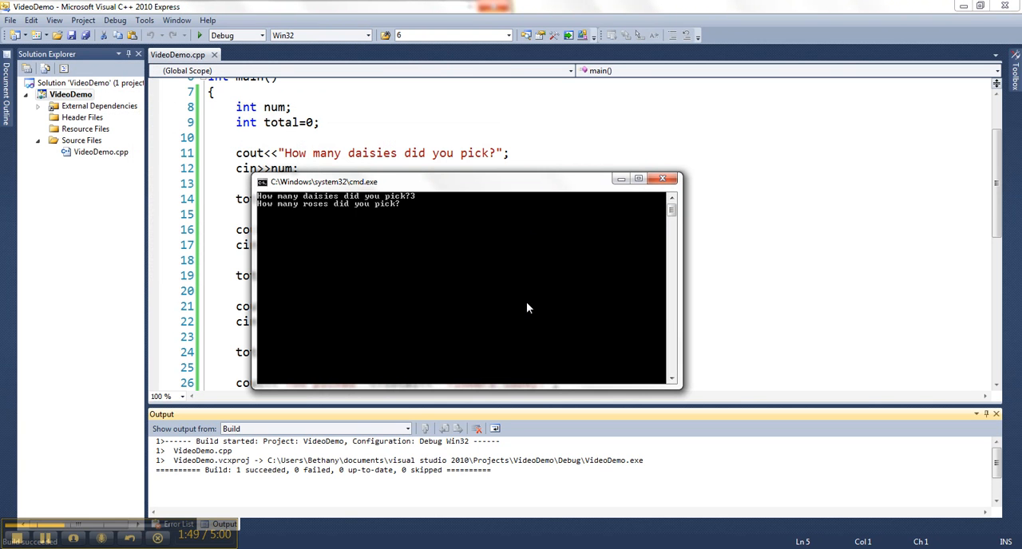
type("5")
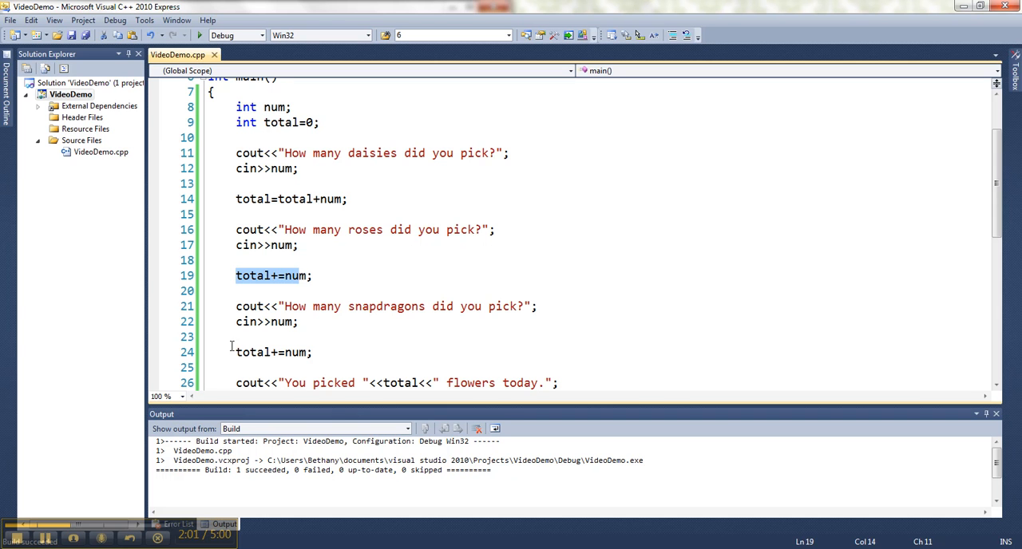
left_click(313, 351)
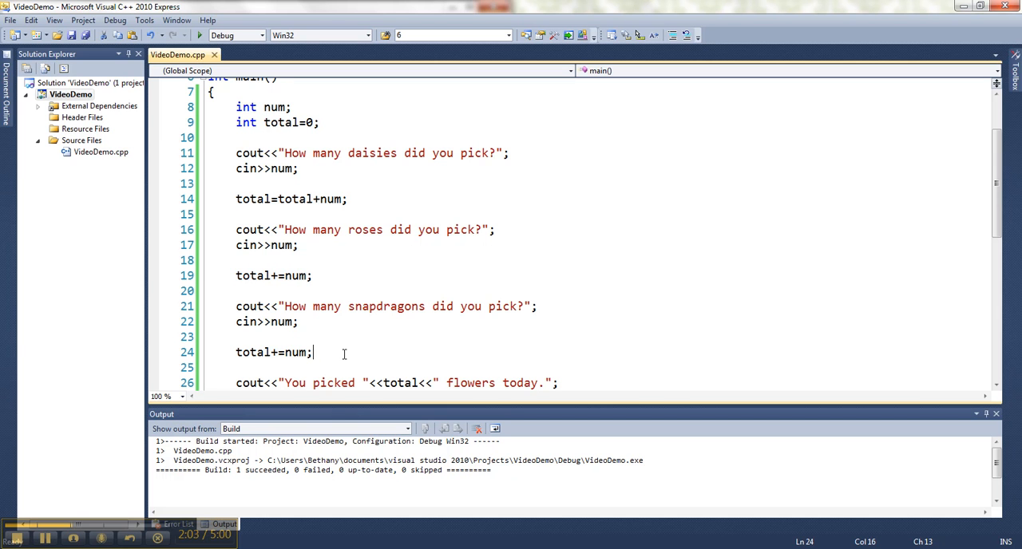